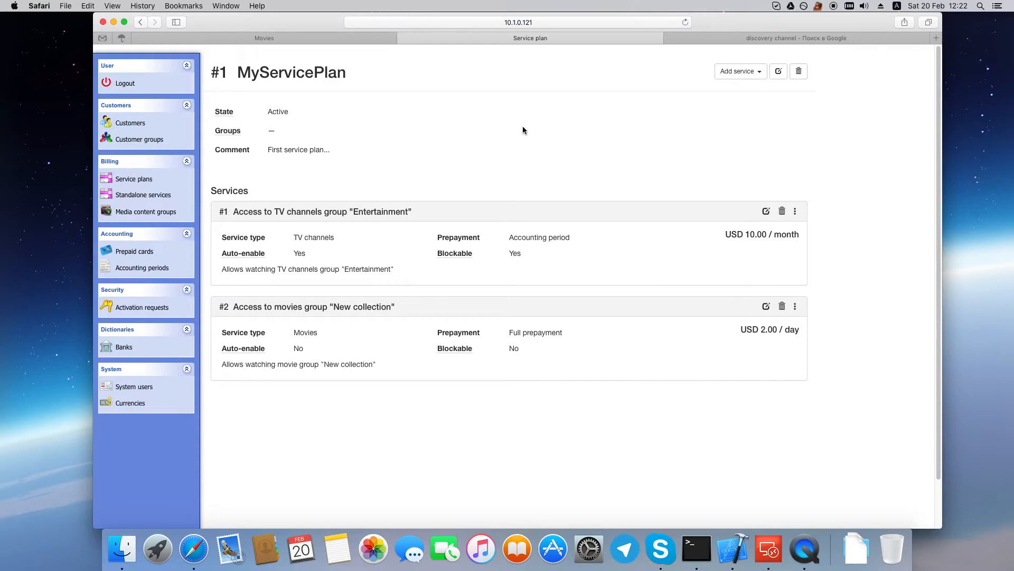
- Open the Customers list and the Add customer menu offering Natural and Legal
click(130, 123)
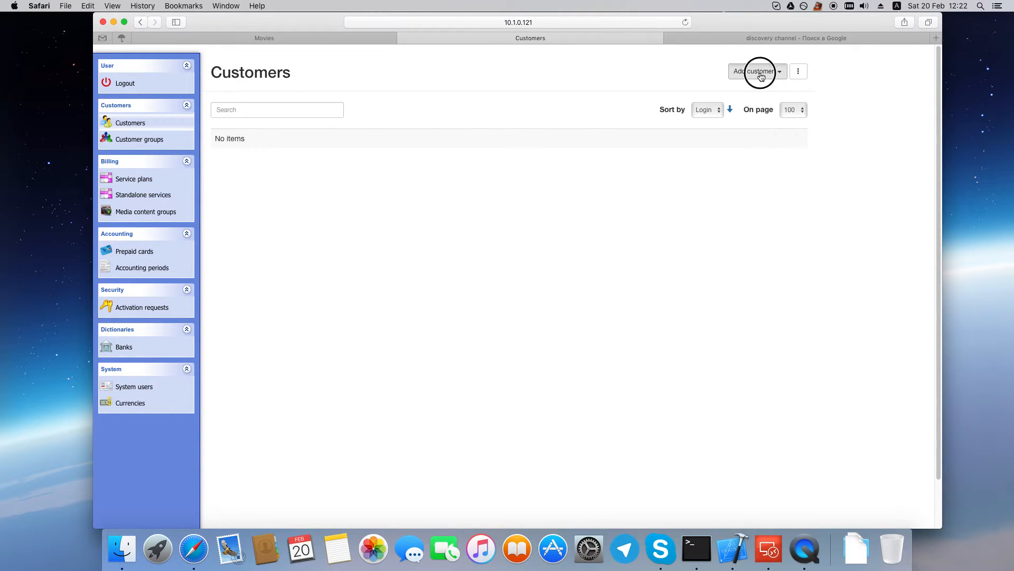
click(779, 71)
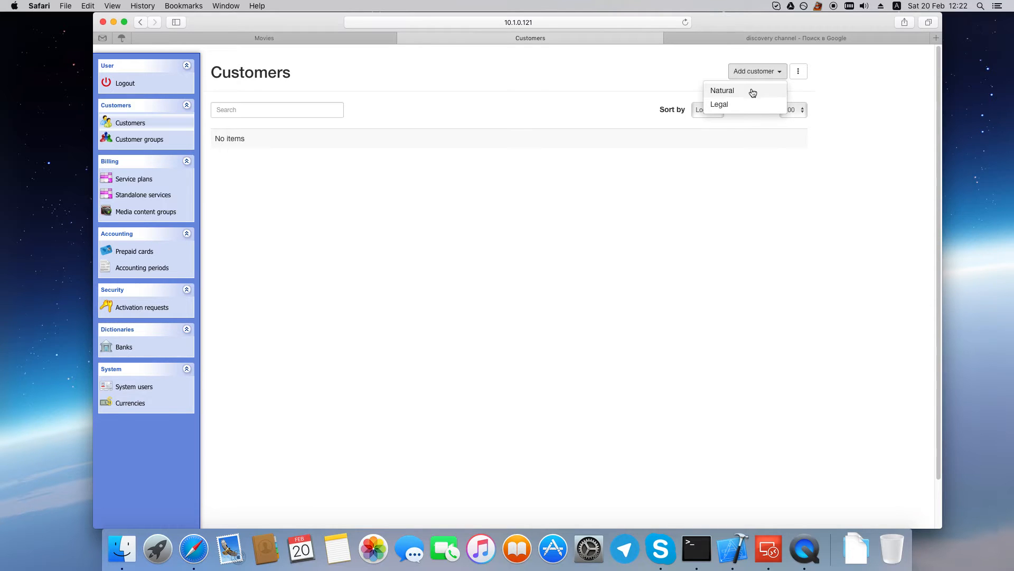
mouse_move(744, 104)
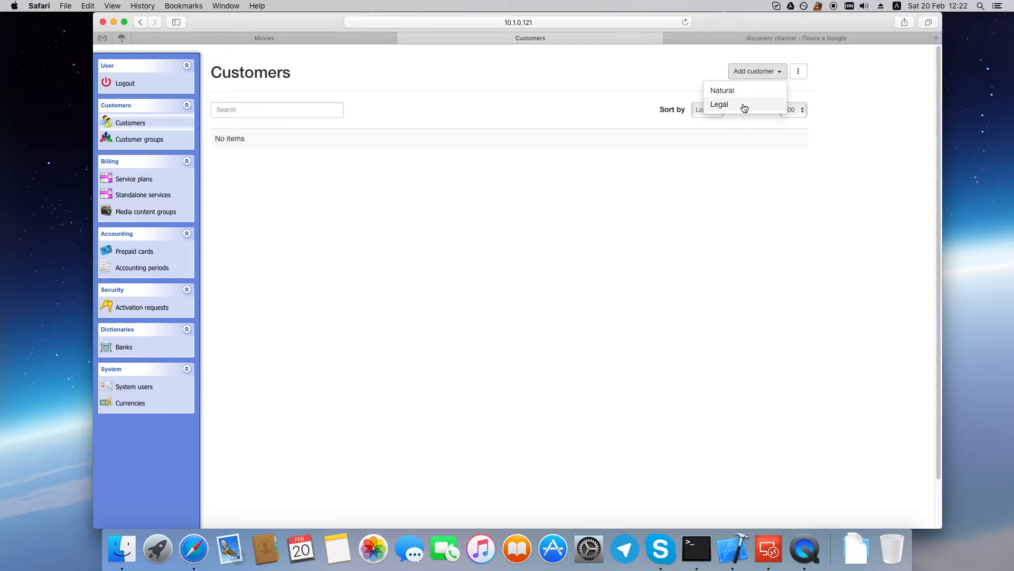
mouse_move(722, 89)
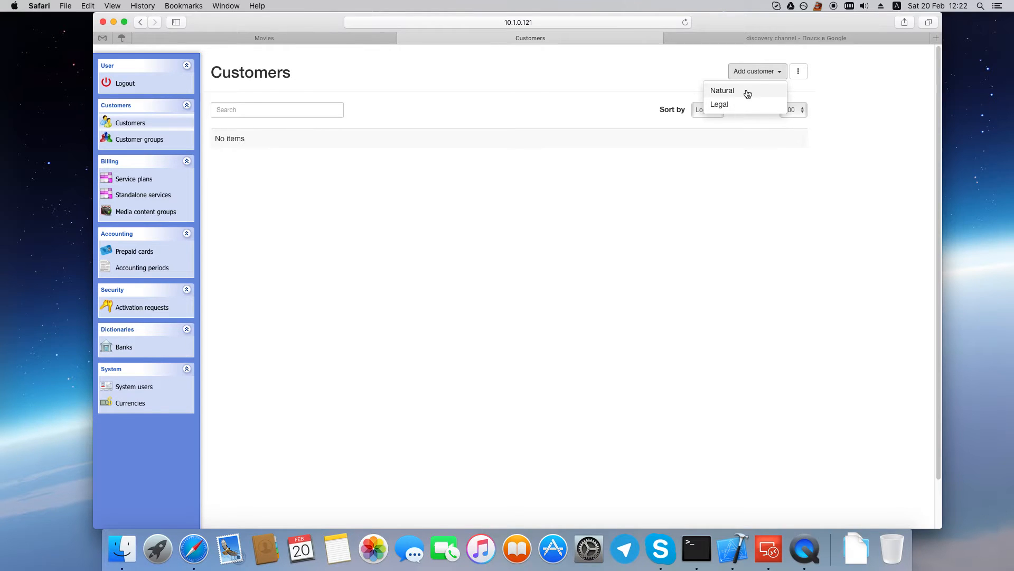
- Create natural customer John Smith with login john_smith and a regenerated password
click(722, 90)
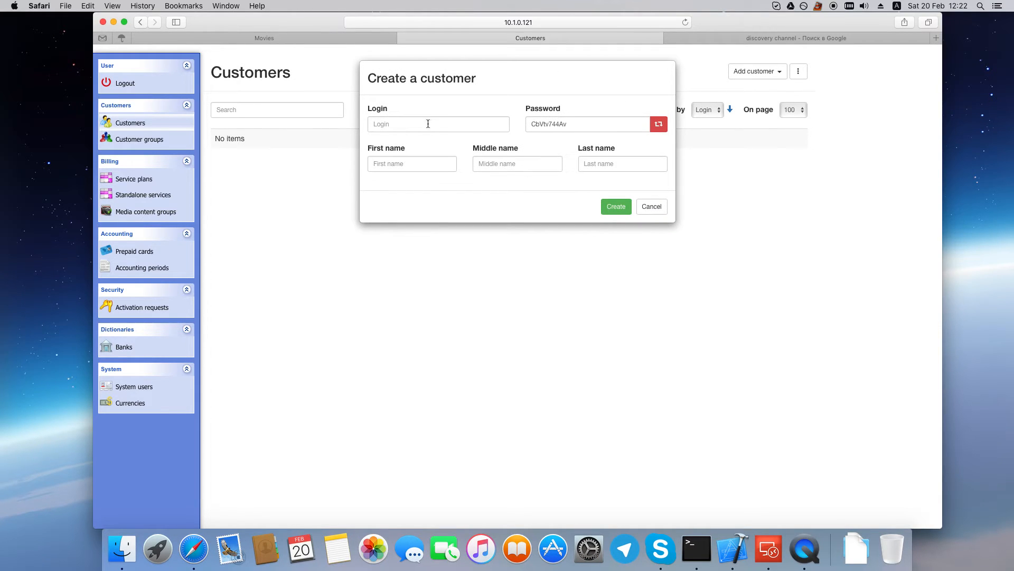
text(john_)
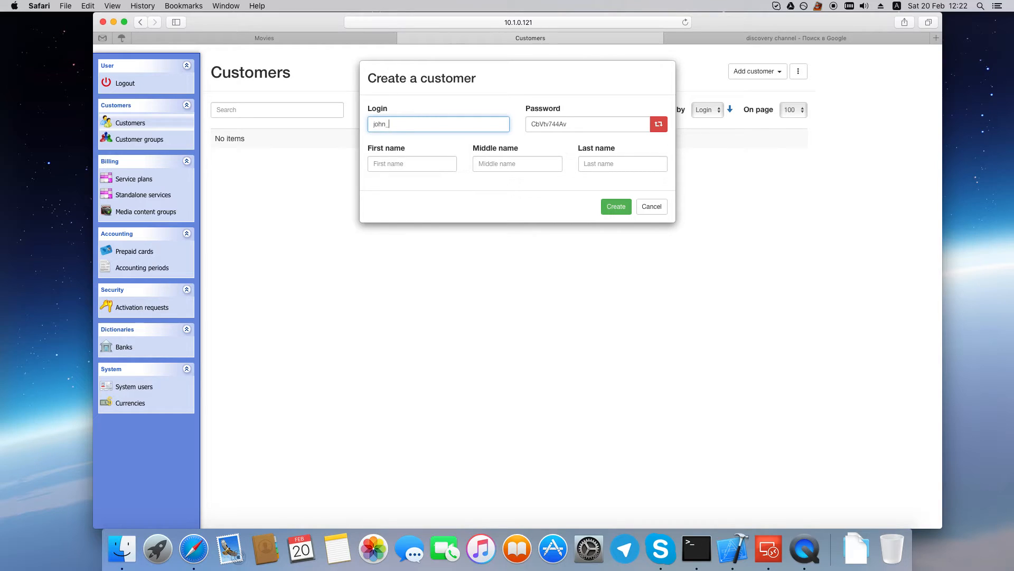
click(412, 163)
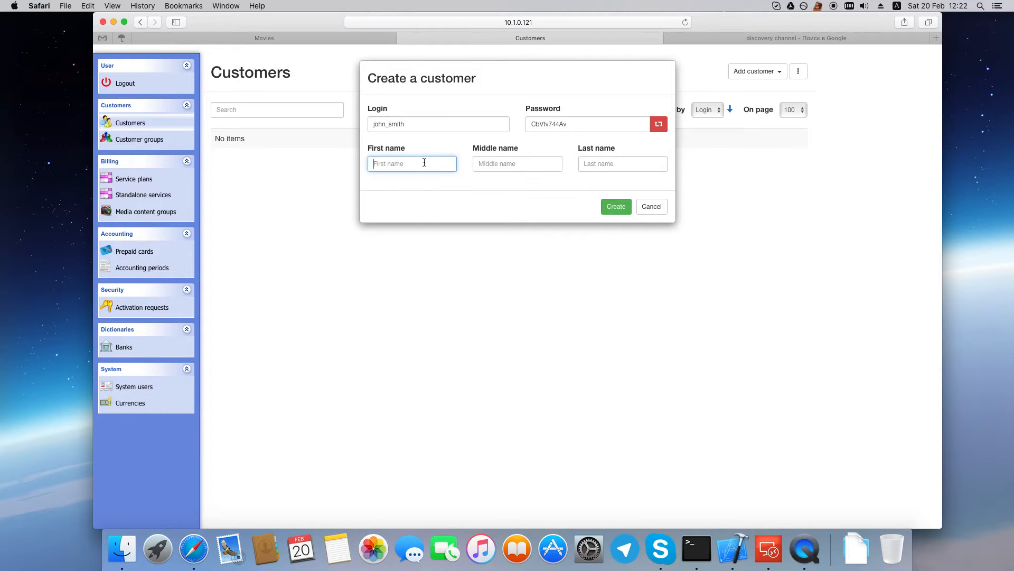
text(Smith)
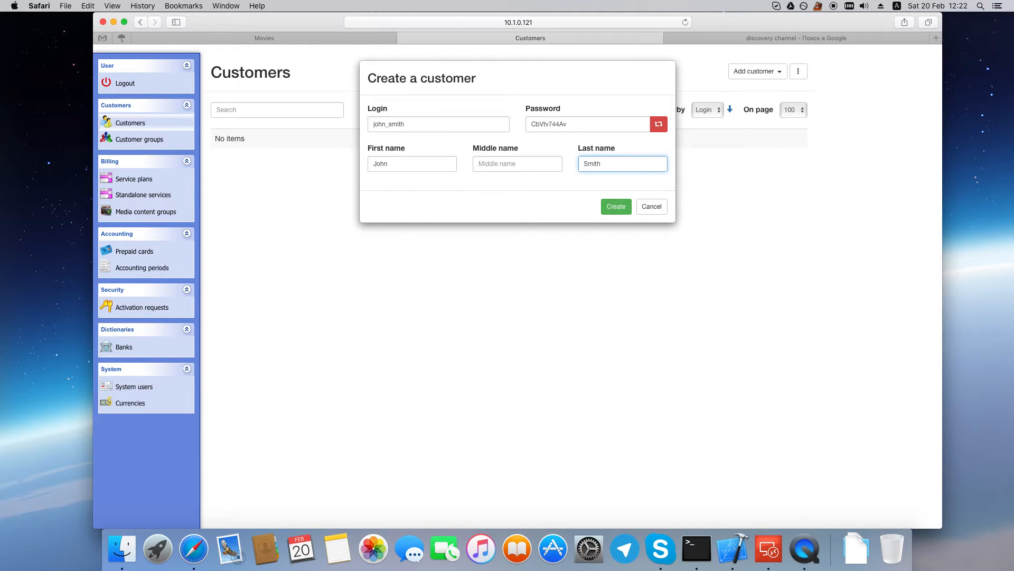
mouse_move(658, 123)
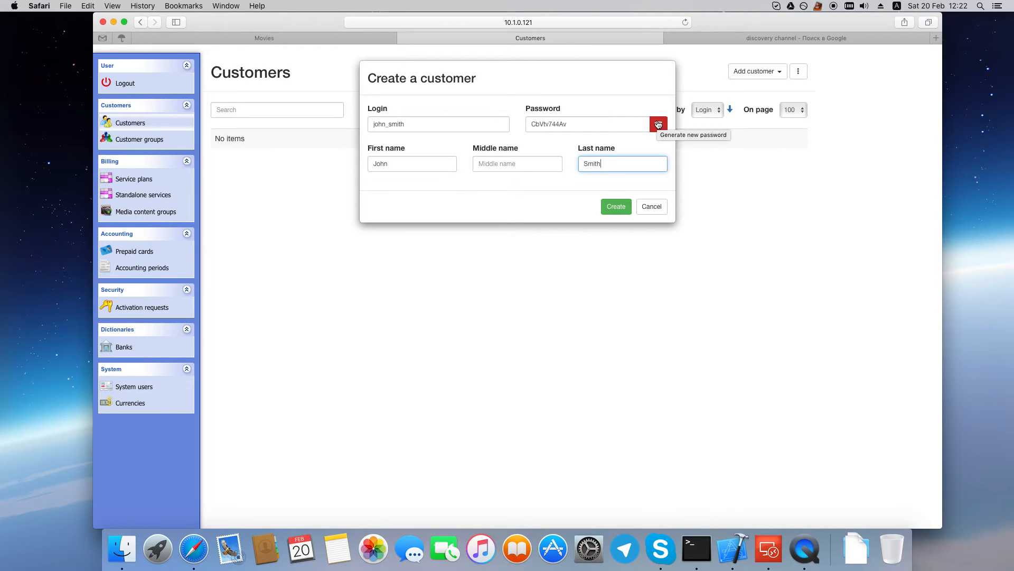
click(659, 123)
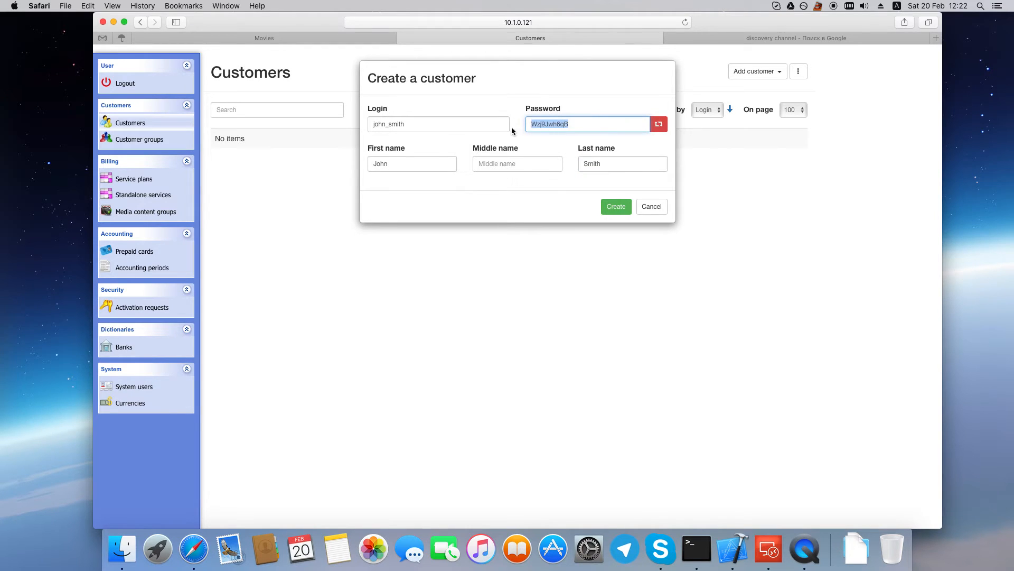
click(659, 124)
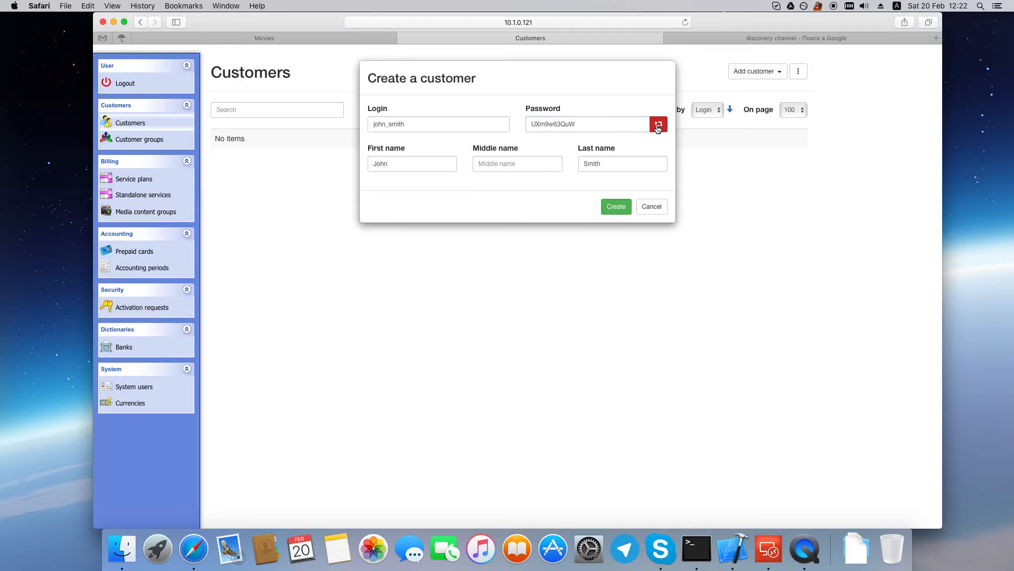
click(615, 207)
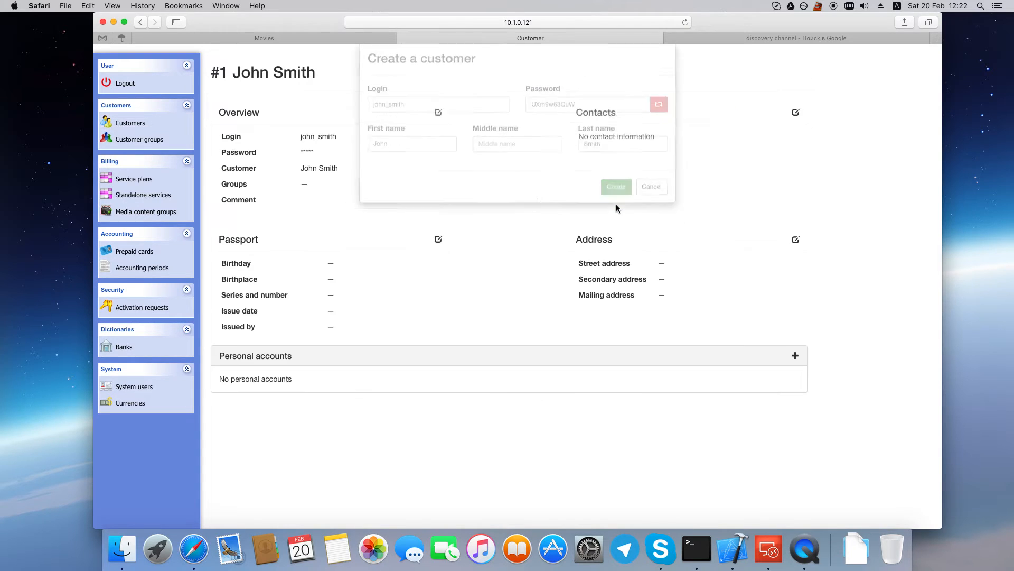
click(651, 187)
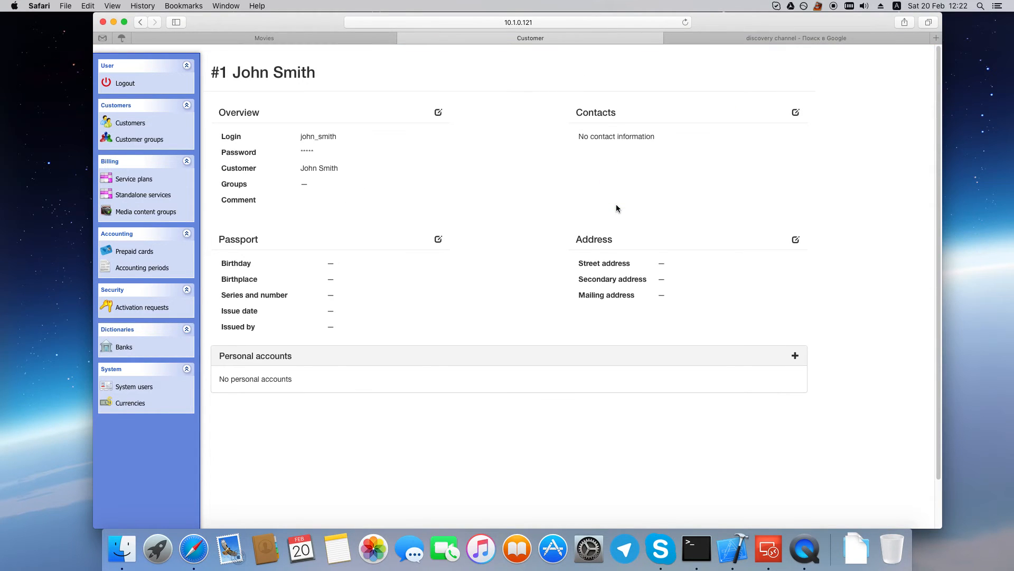
mouse_move(407, 149)
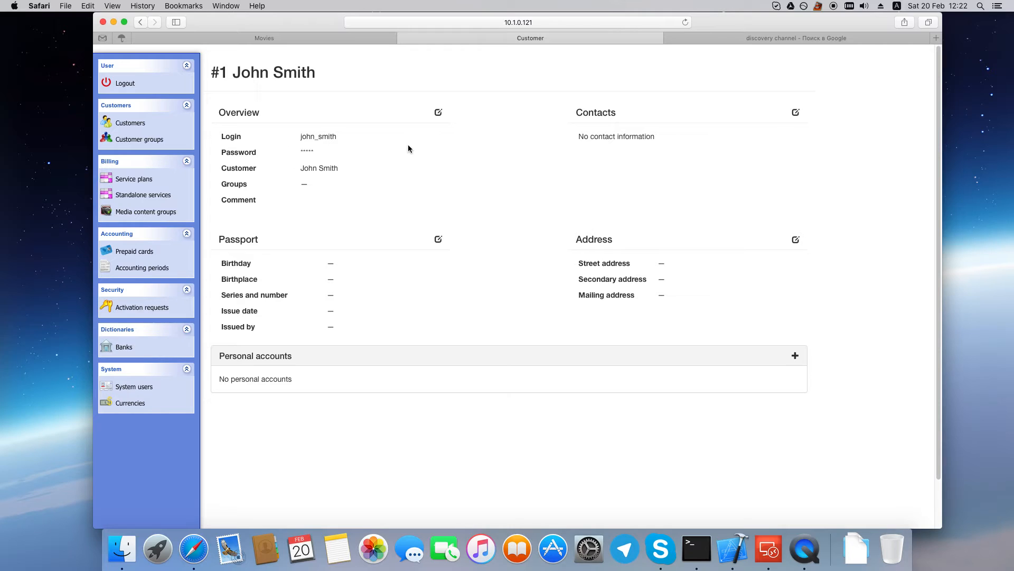
mouse_move(747, 170)
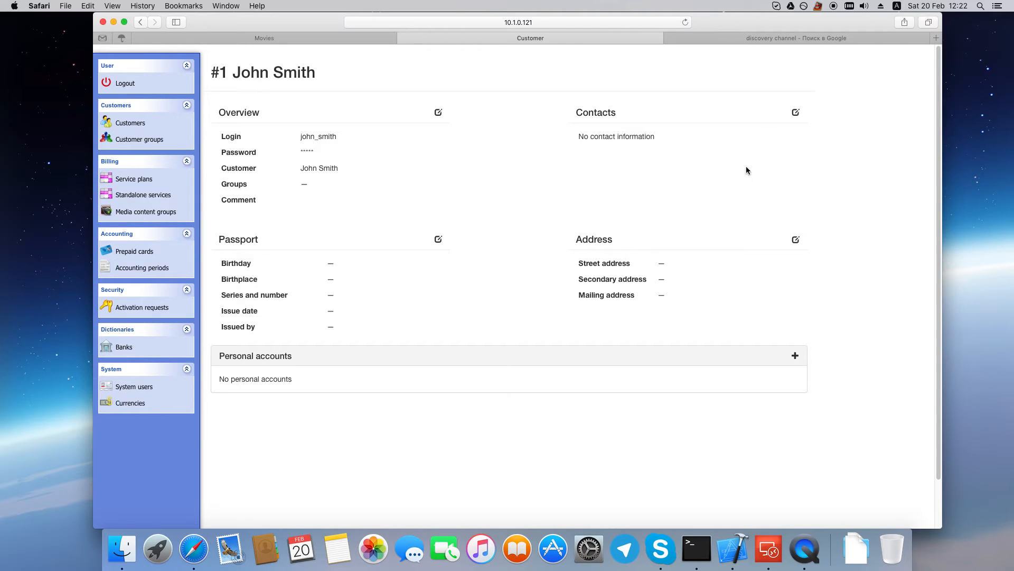
mouse_move(796, 113)
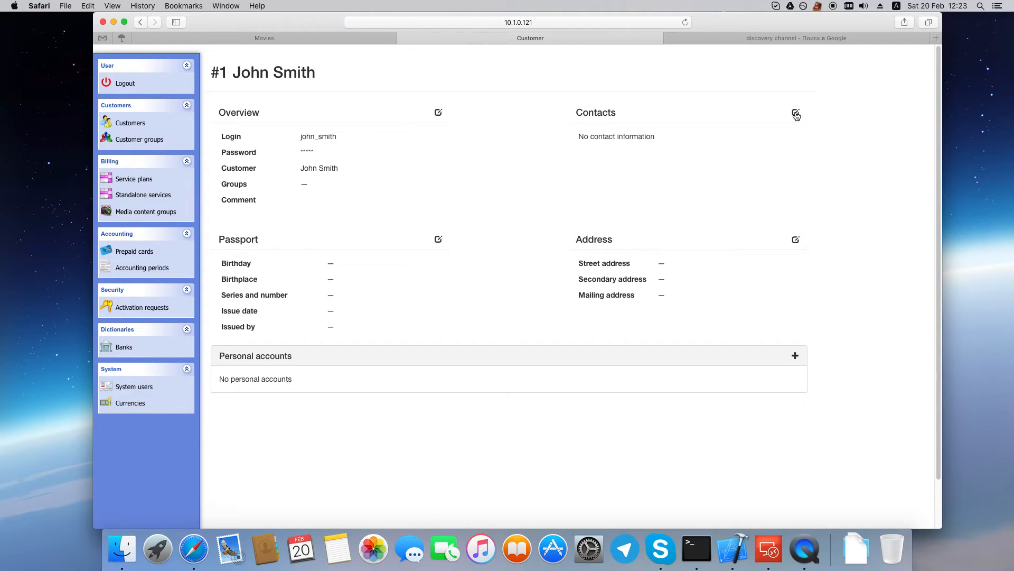
click(796, 114)
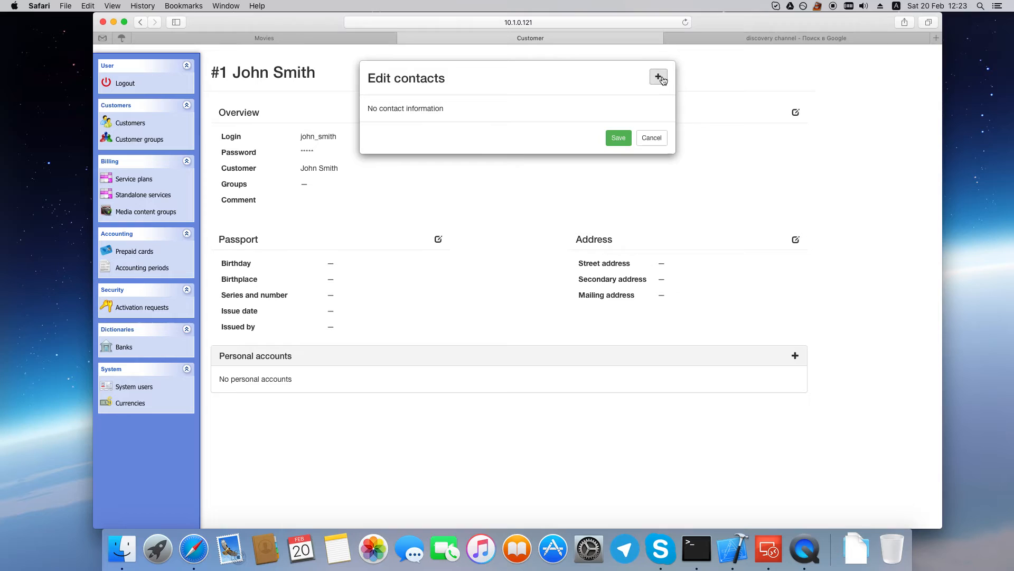
click(659, 76)
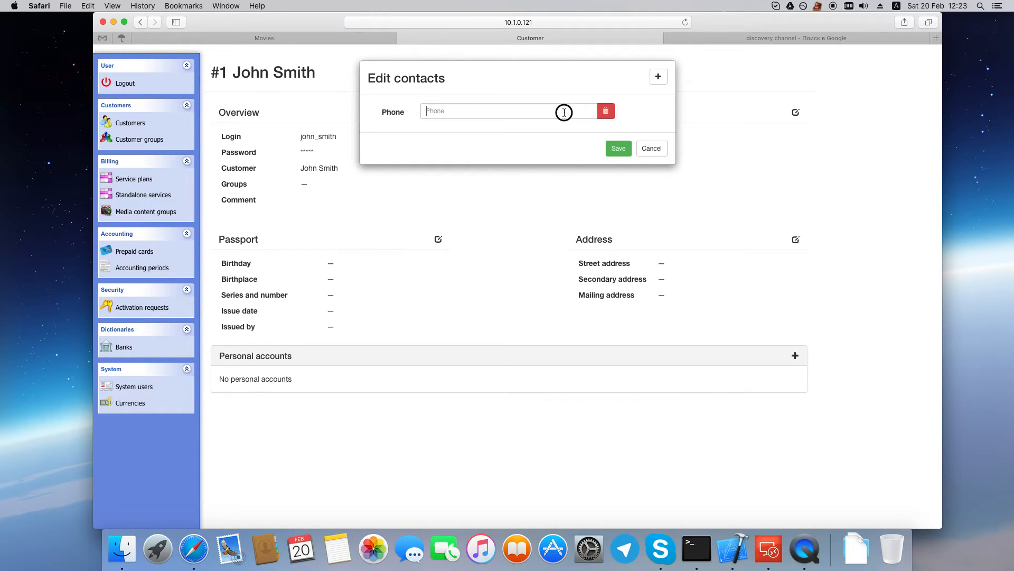
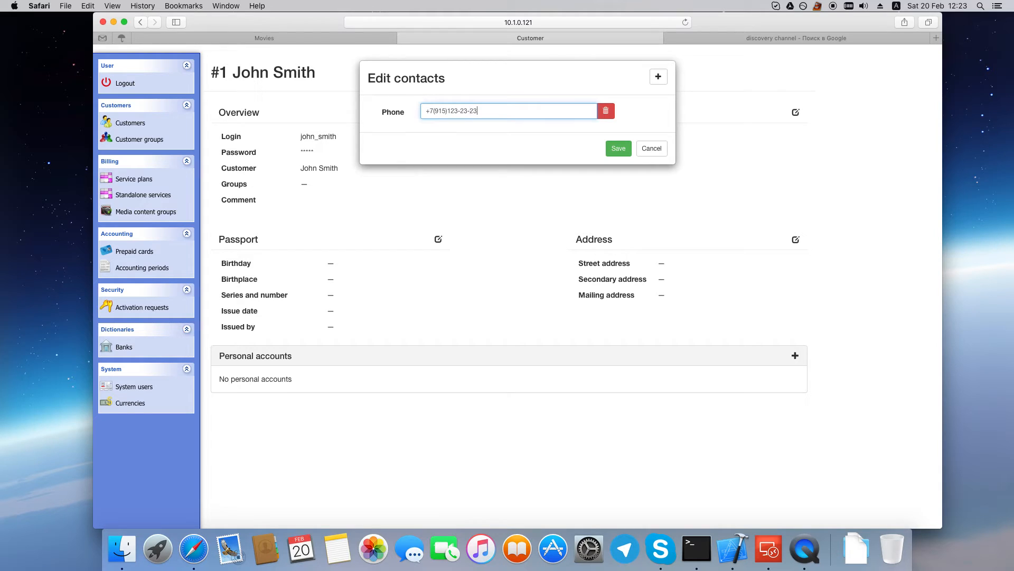
click(657, 76)
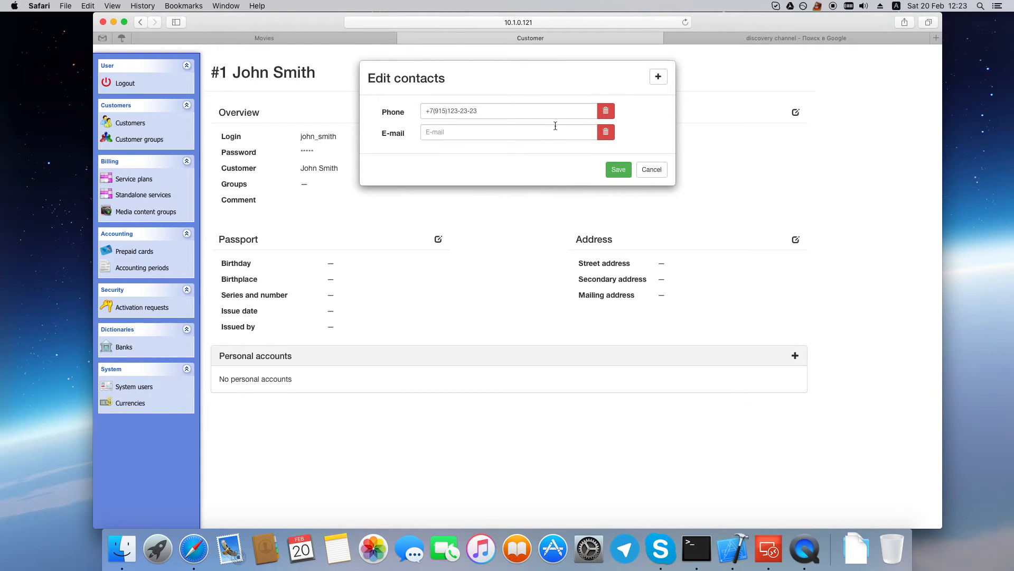
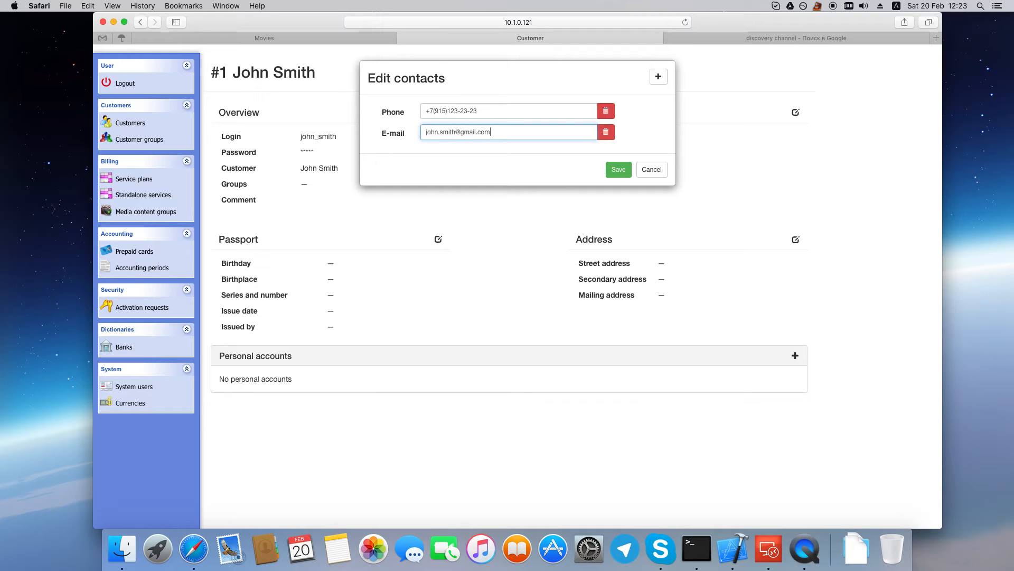
click(617, 169)
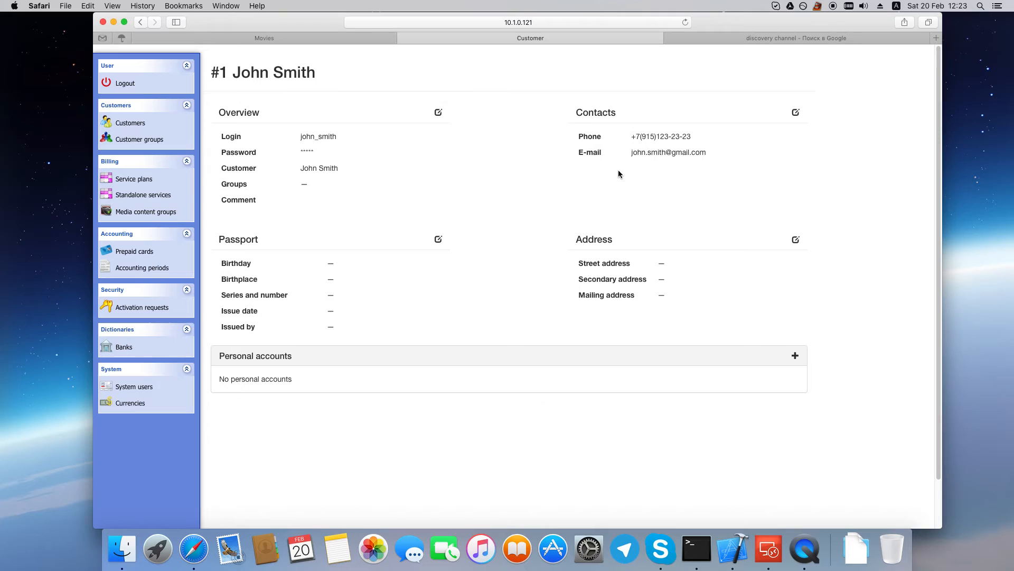
mouse_move(409, 237)
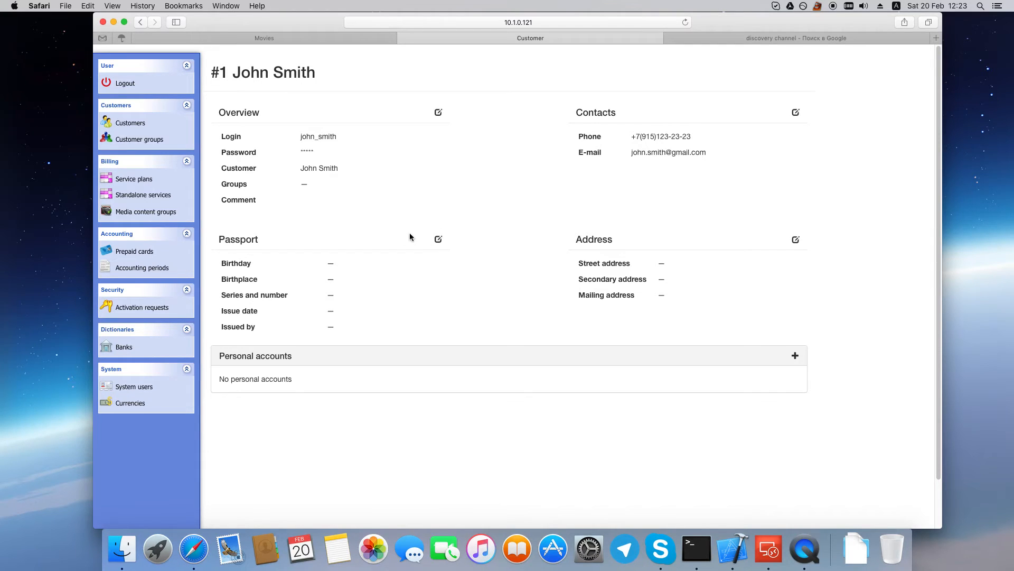
mouse_move(700, 290)
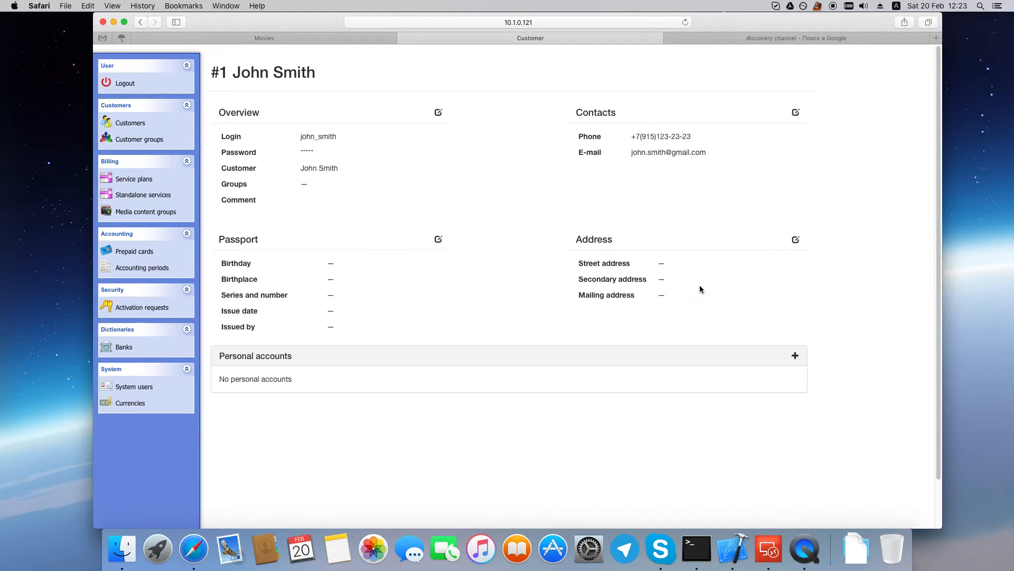
mouse_move(741, 282)
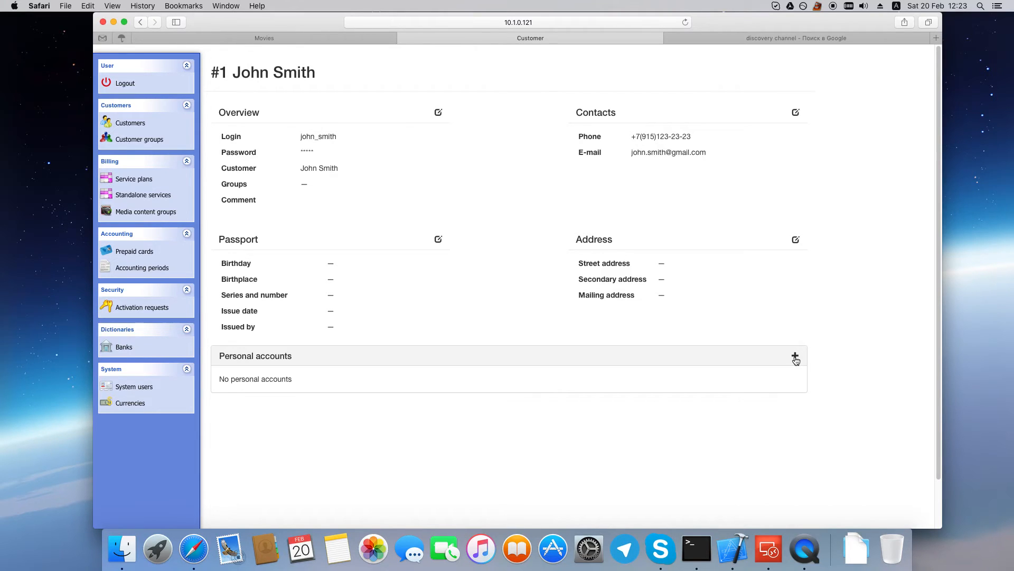
- Create personal account #1 in USD for John Smith
click(795, 356)
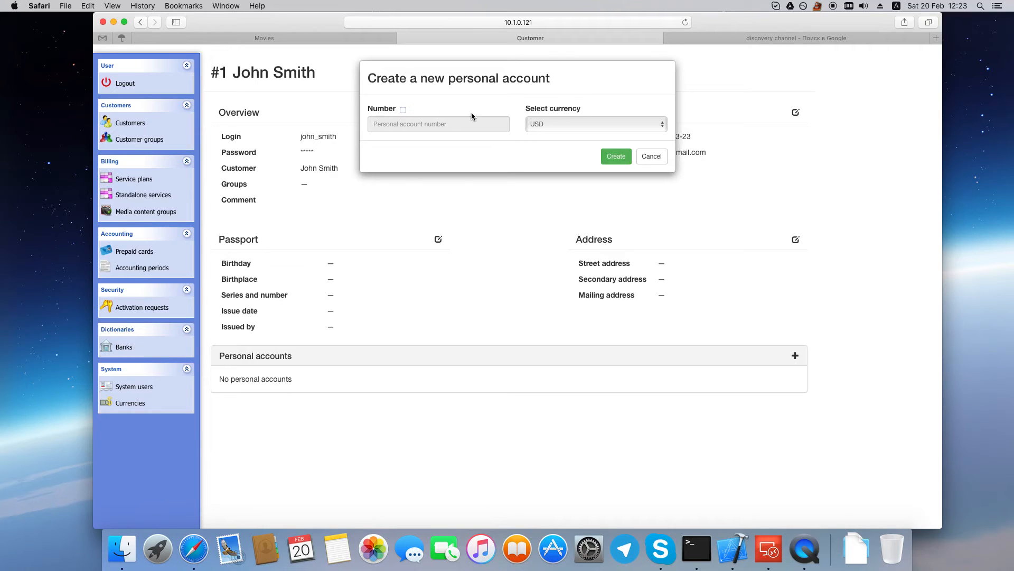
mouse_move(615, 156)
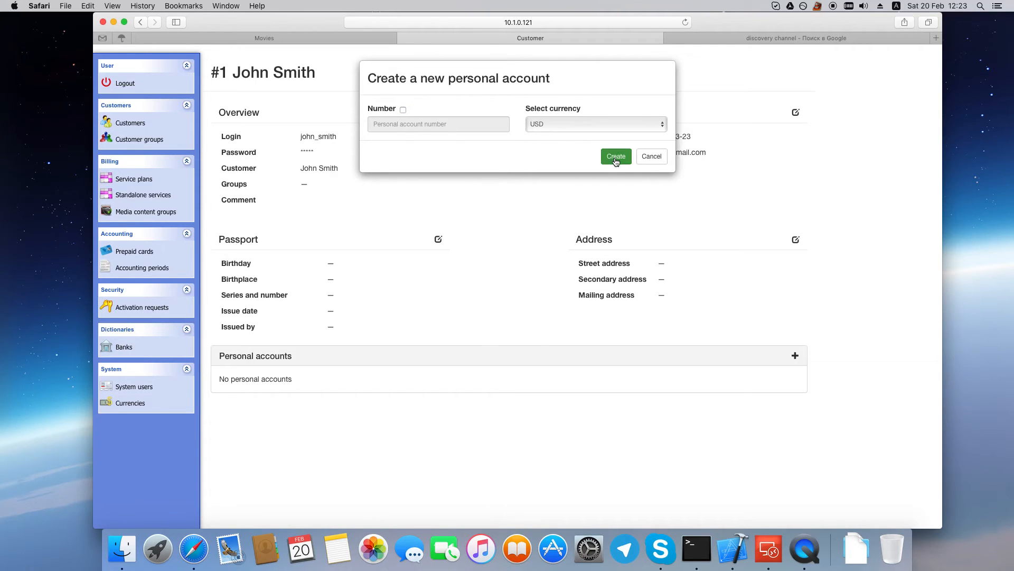
click(615, 156)
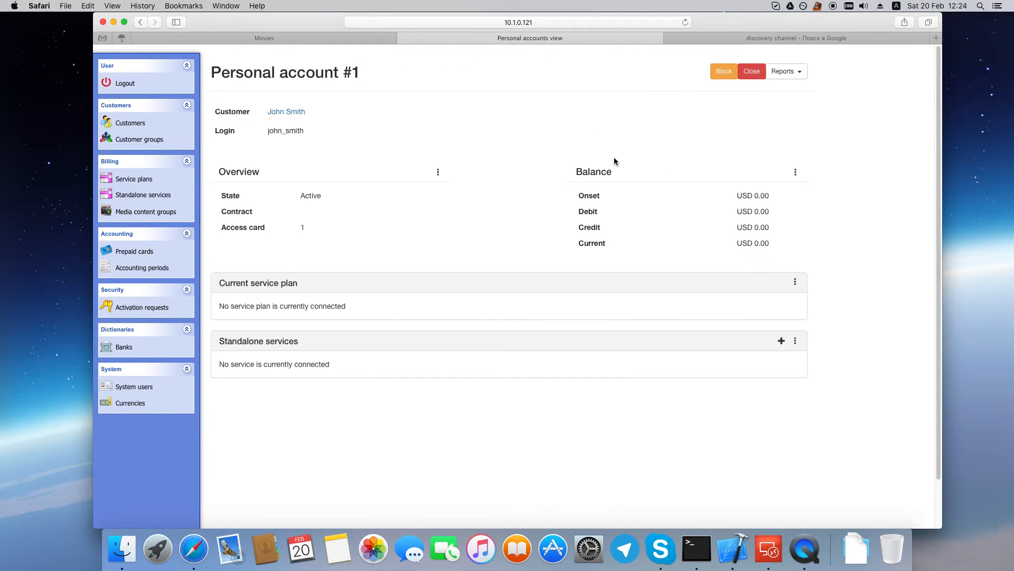
mouse_move(415, 150)
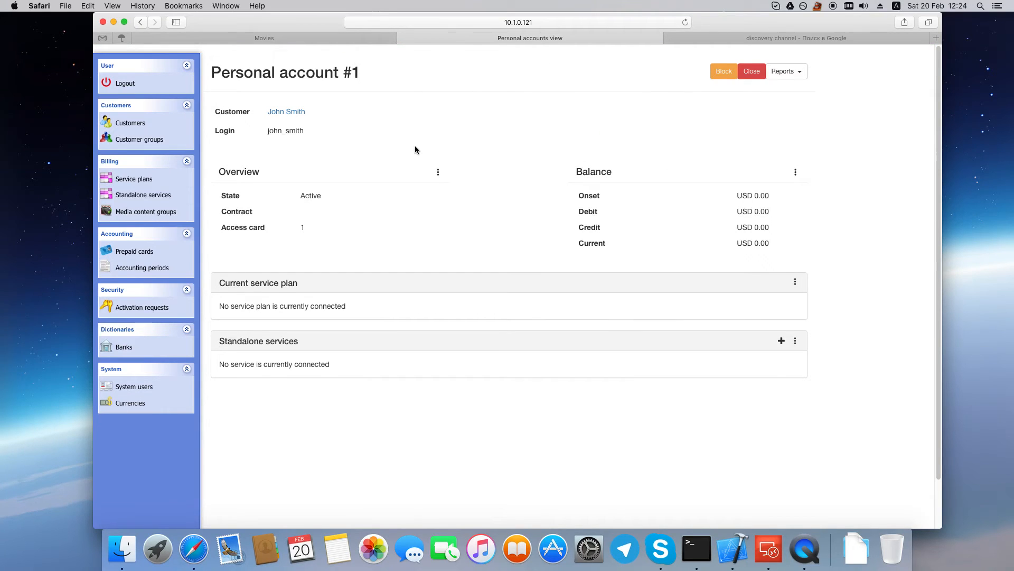
mouse_move(442, 176)
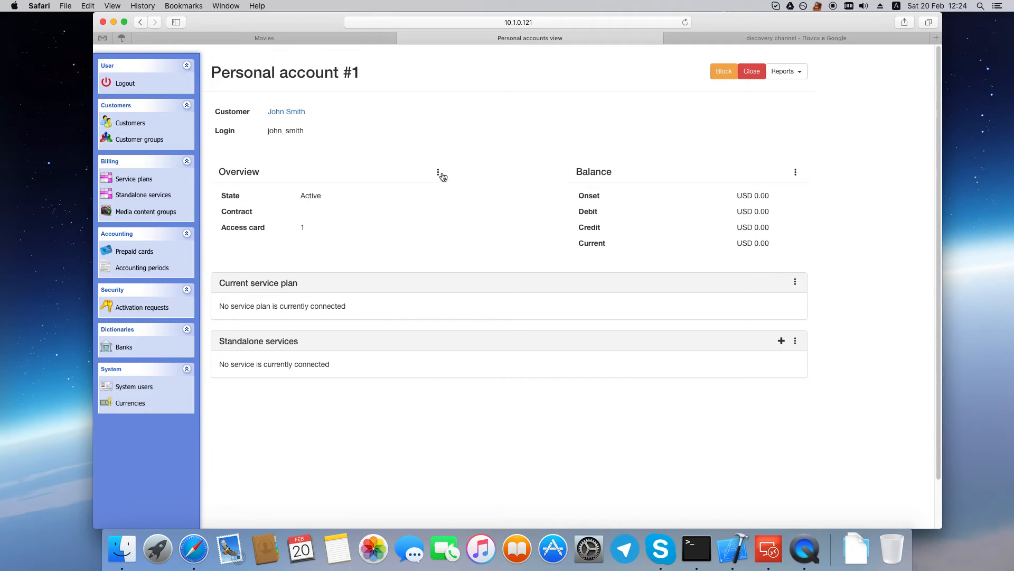
mouse_move(441, 176)
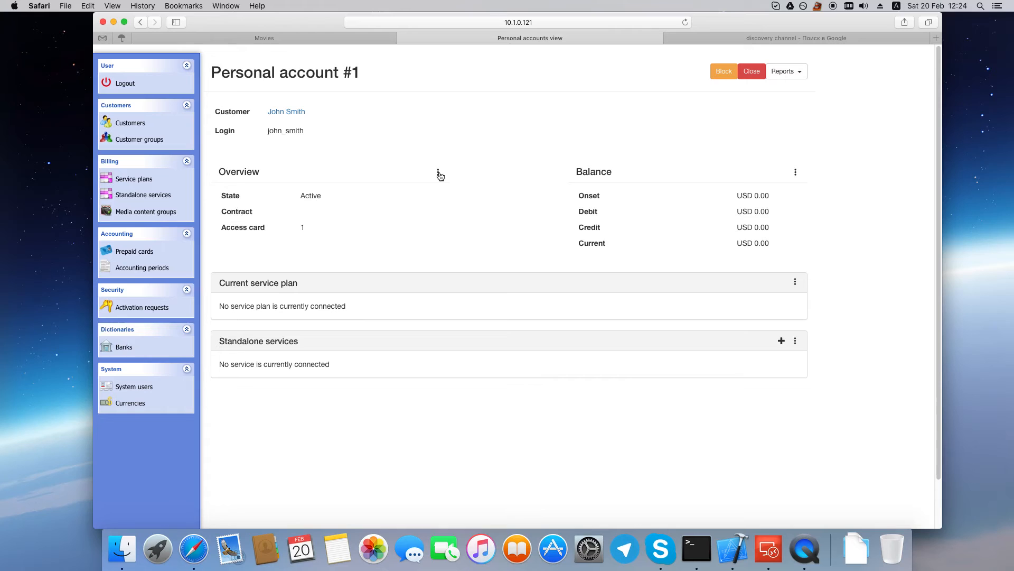
click(302, 227)
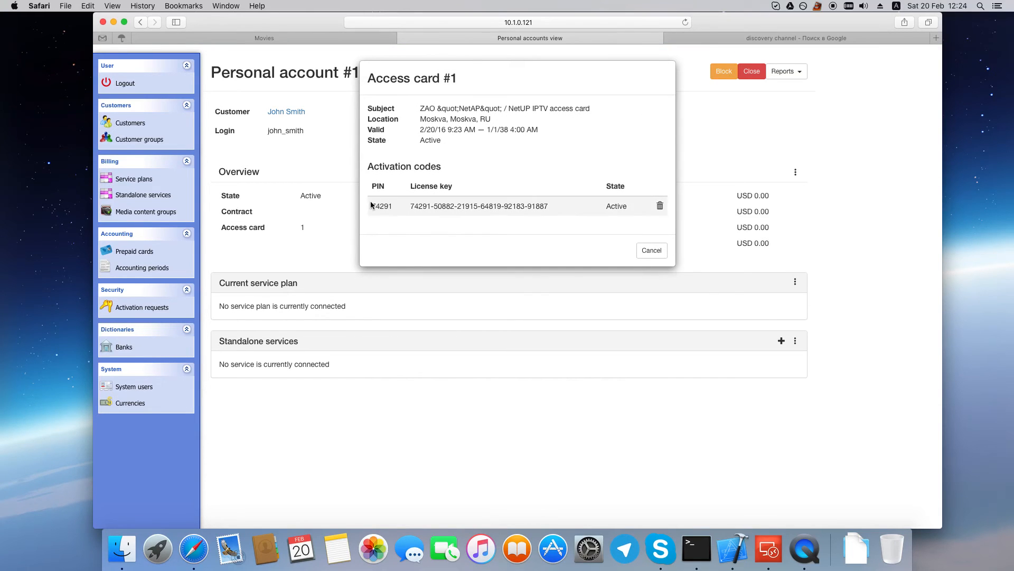
mouse_move(618, 217)
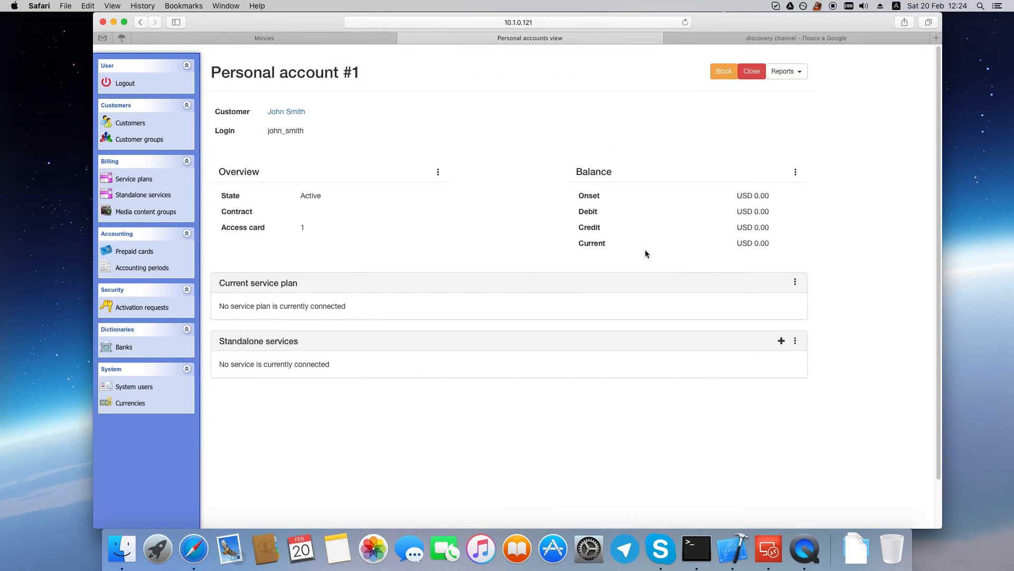
- Record a USD 50 payment with document number 1 on account #1
click(795, 171)
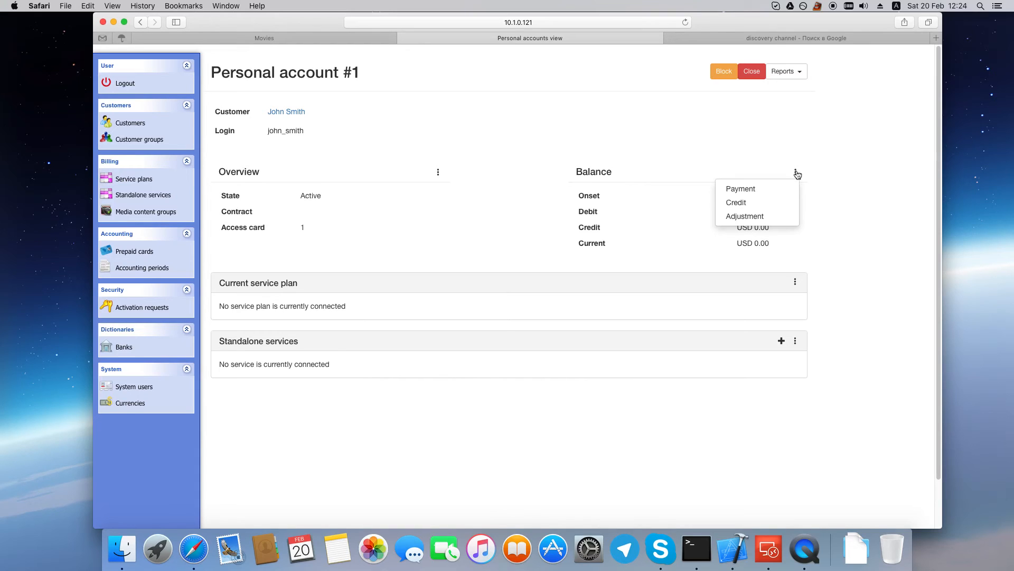
mouse_move(764, 188)
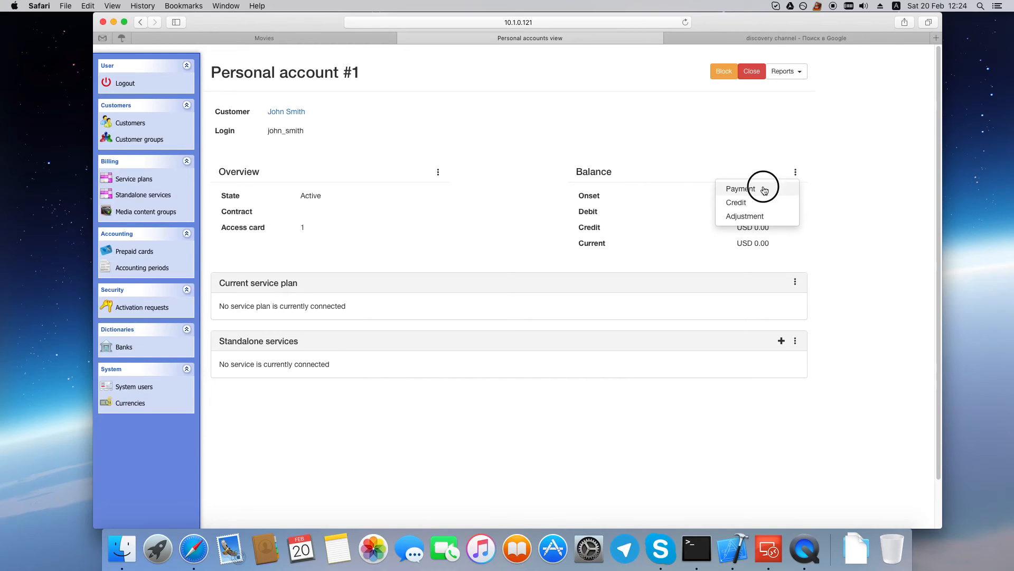
click(740, 188)
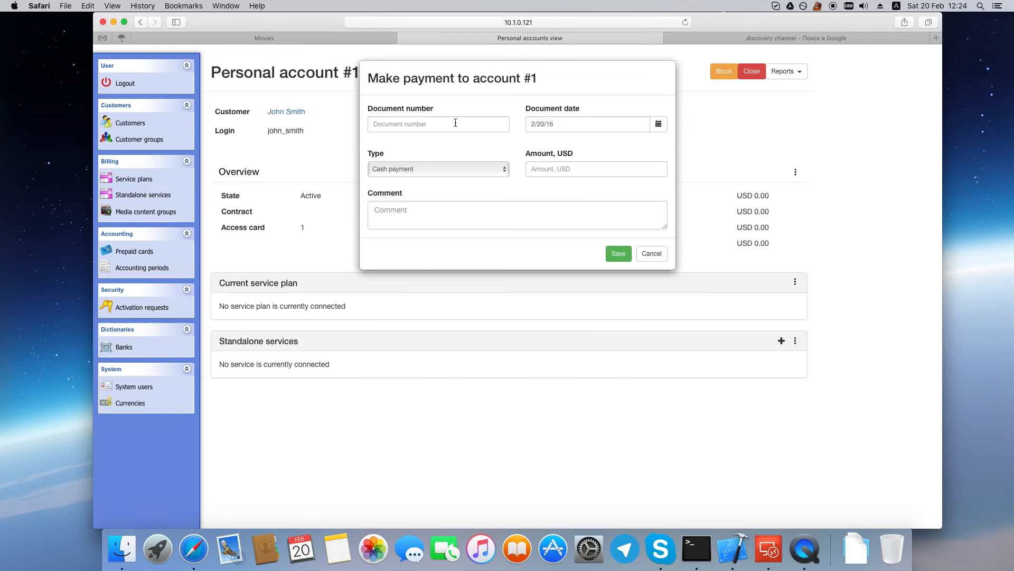
text(1)
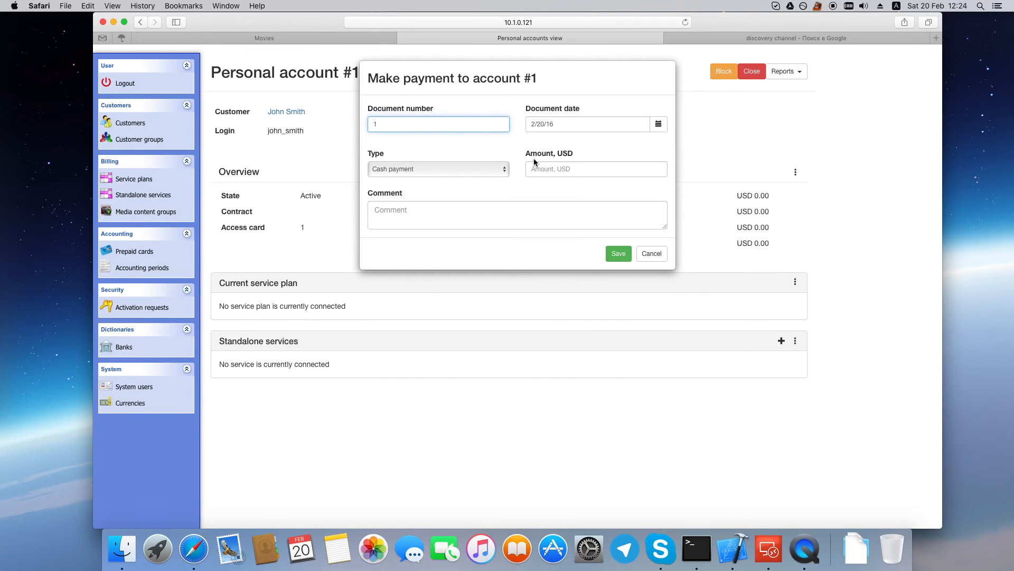
click(595, 169)
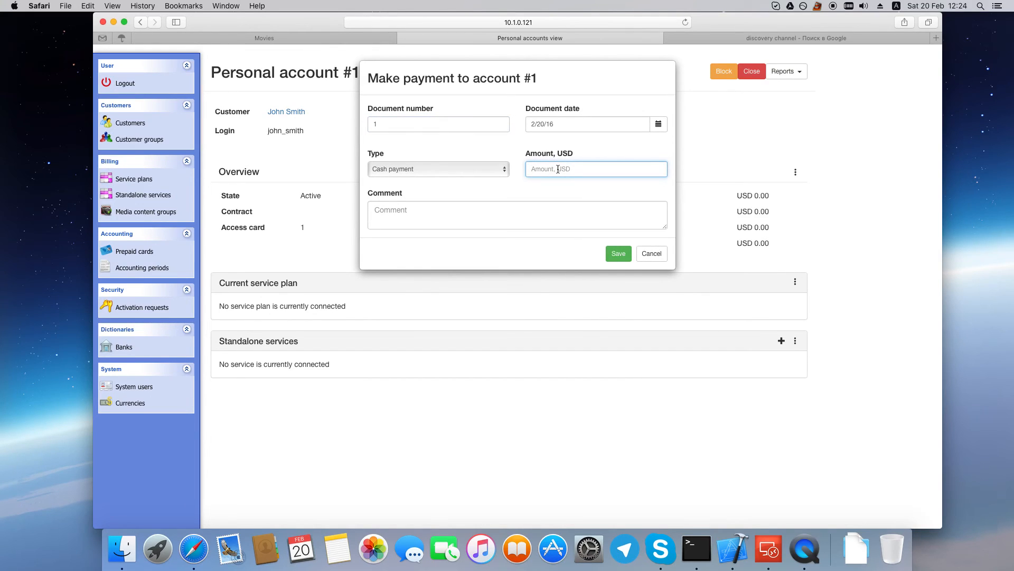
text(50)
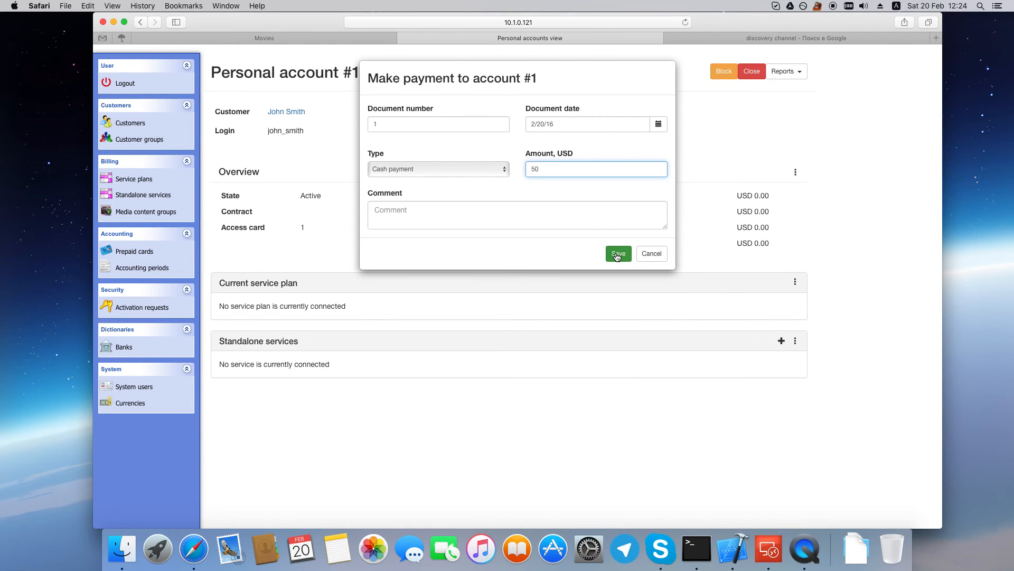
click(617, 253)
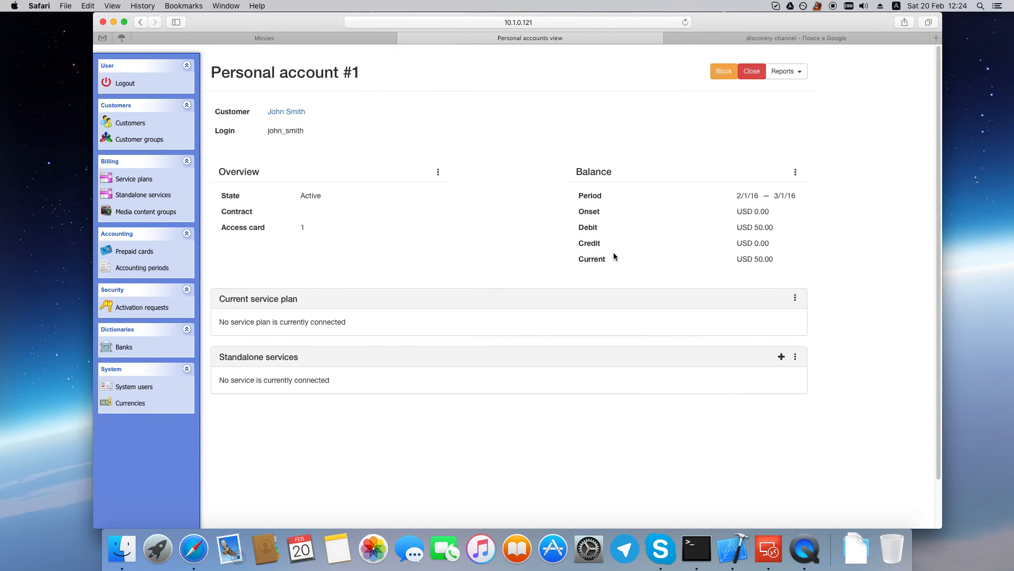
mouse_move(789, 296)
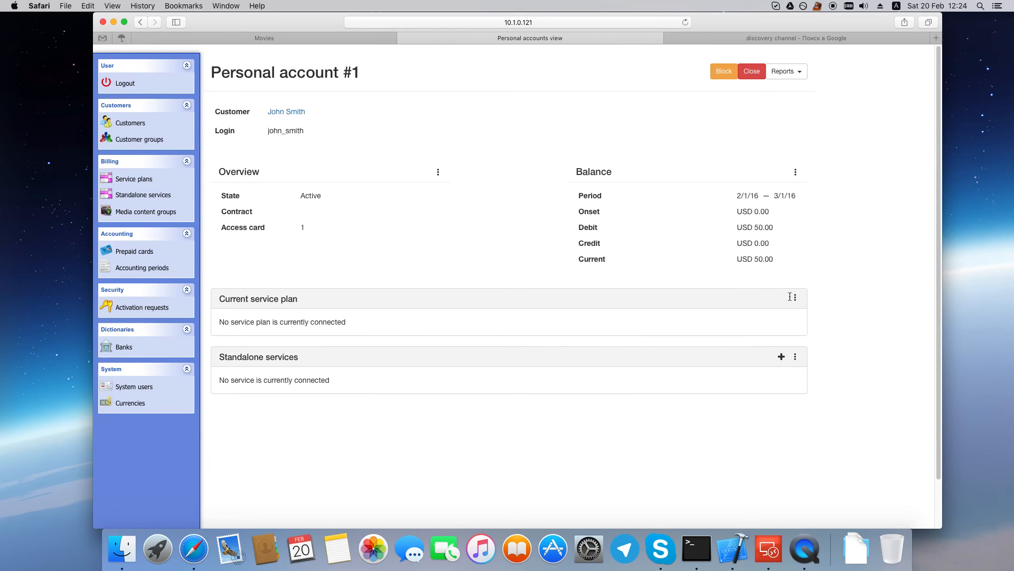
- Attach MyServicePlan (Entertainment channels, USD 10.00/month) to account #1
click(795, 297)
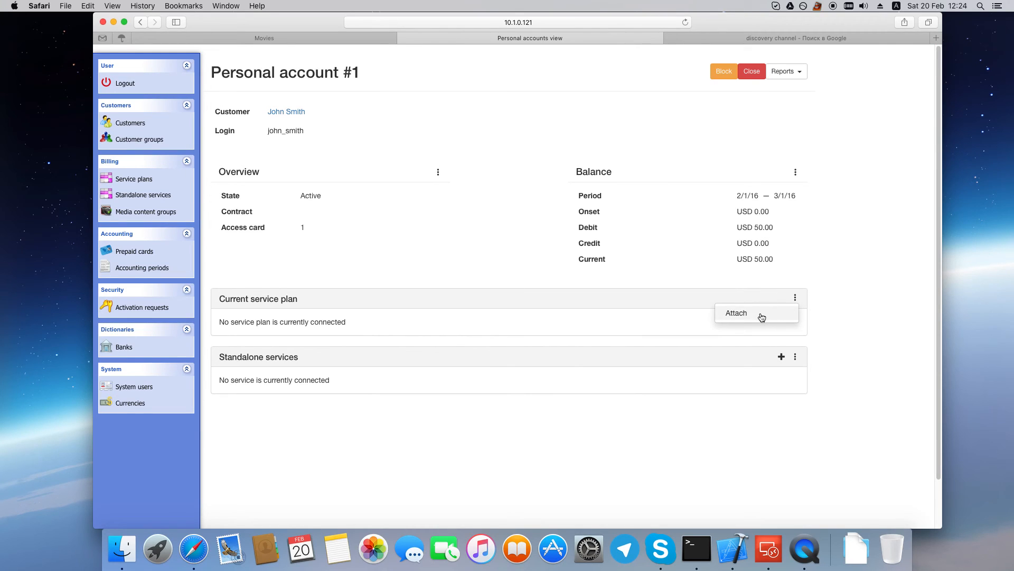
click(736, 312)
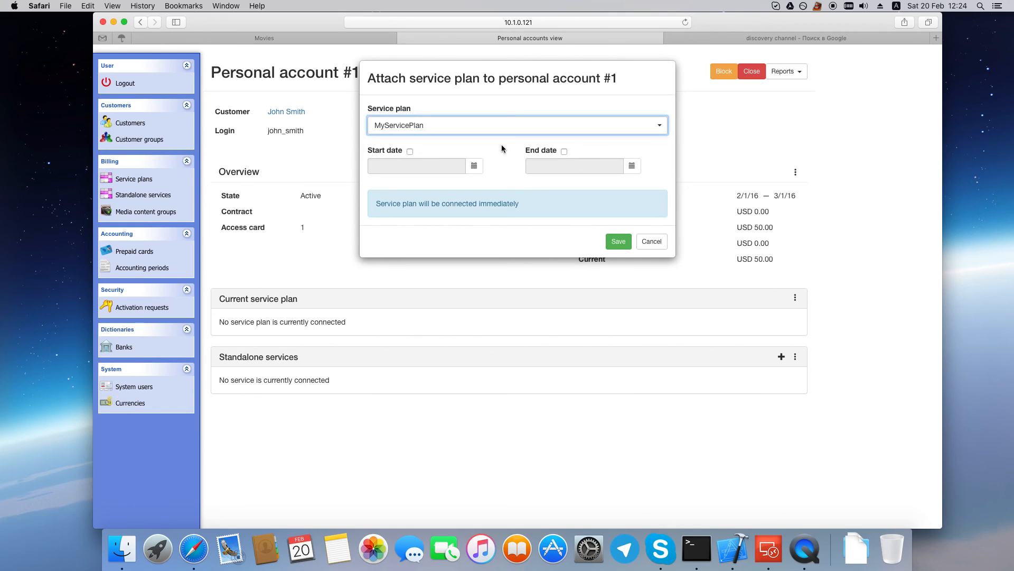
mouse_move(578, 227)
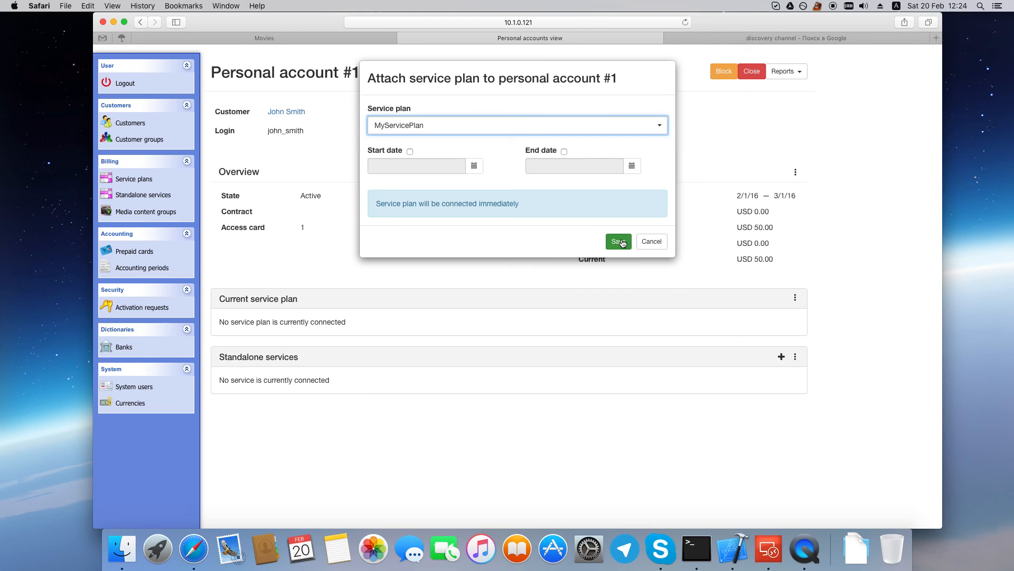
click(617, 242)
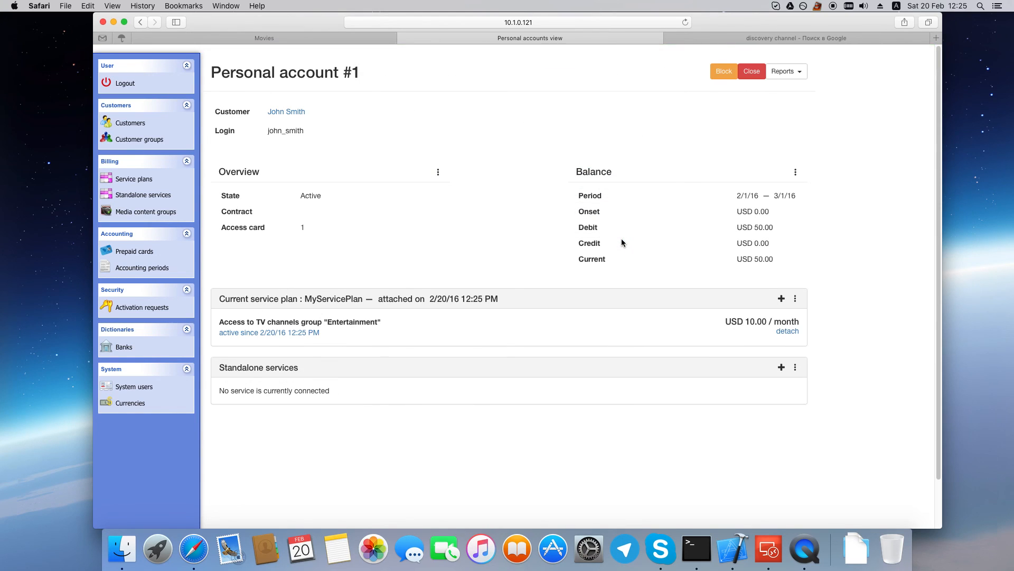